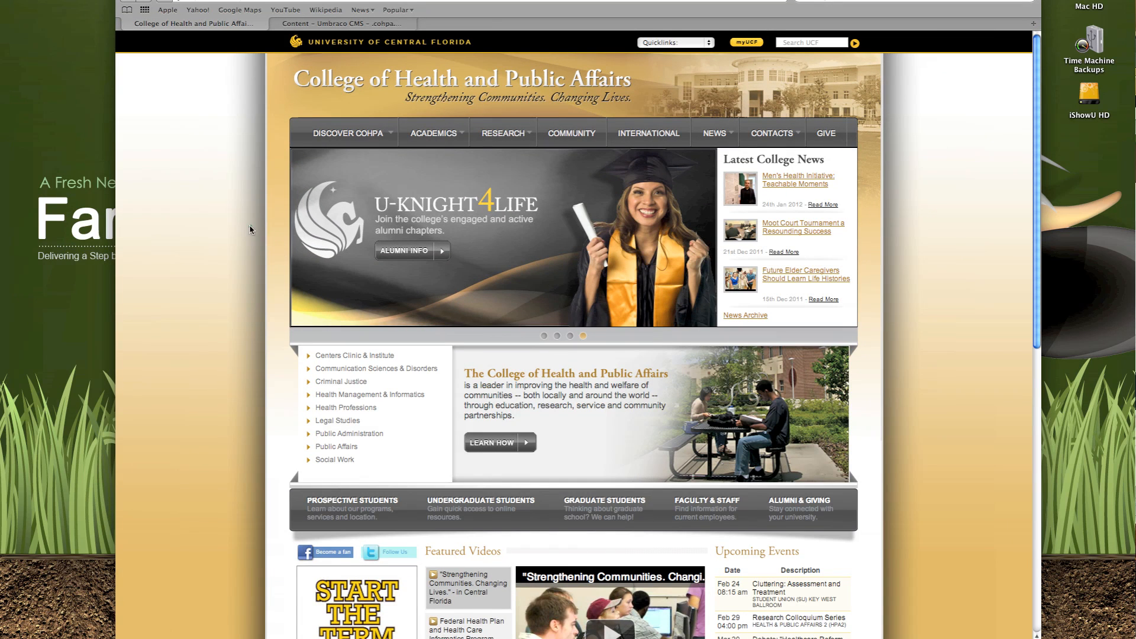
# Switch to Umbraco and bring up the content tree.
pyautogui.click(433, 133)
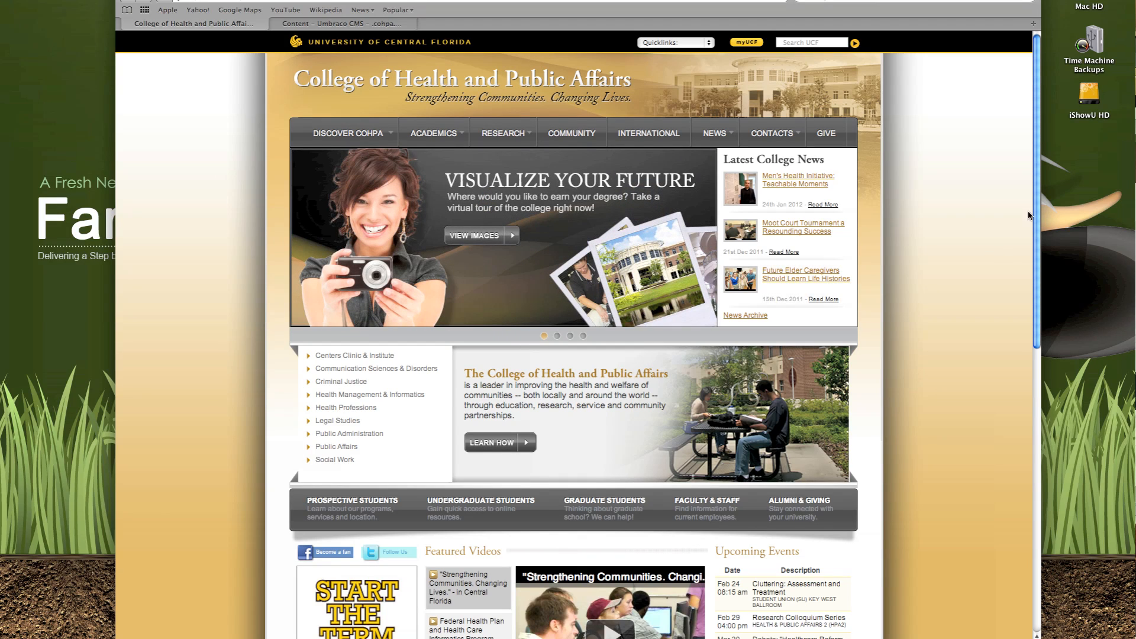
pyautogui.scroll(-3)
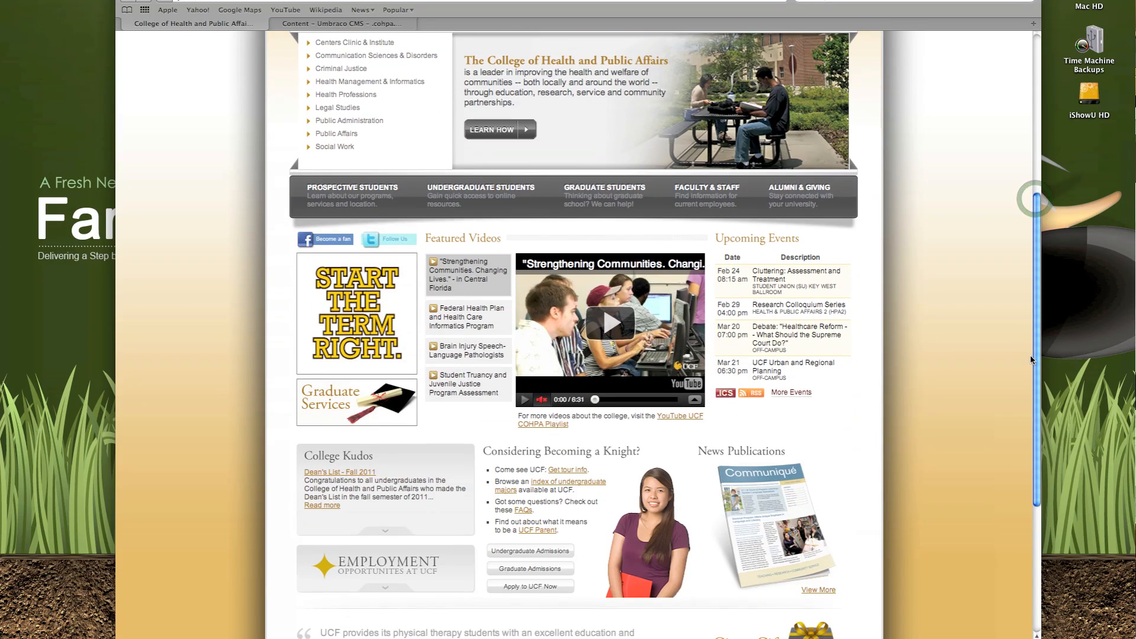
pyautogui.scroll(-3)
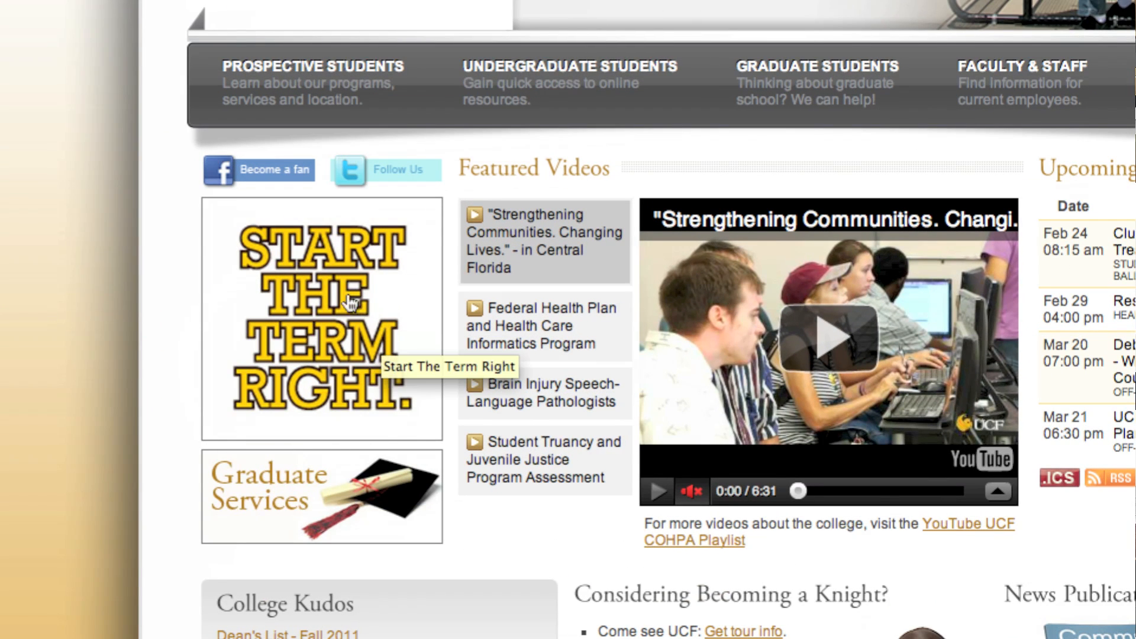
pyautogui.moveTo(263, 371)
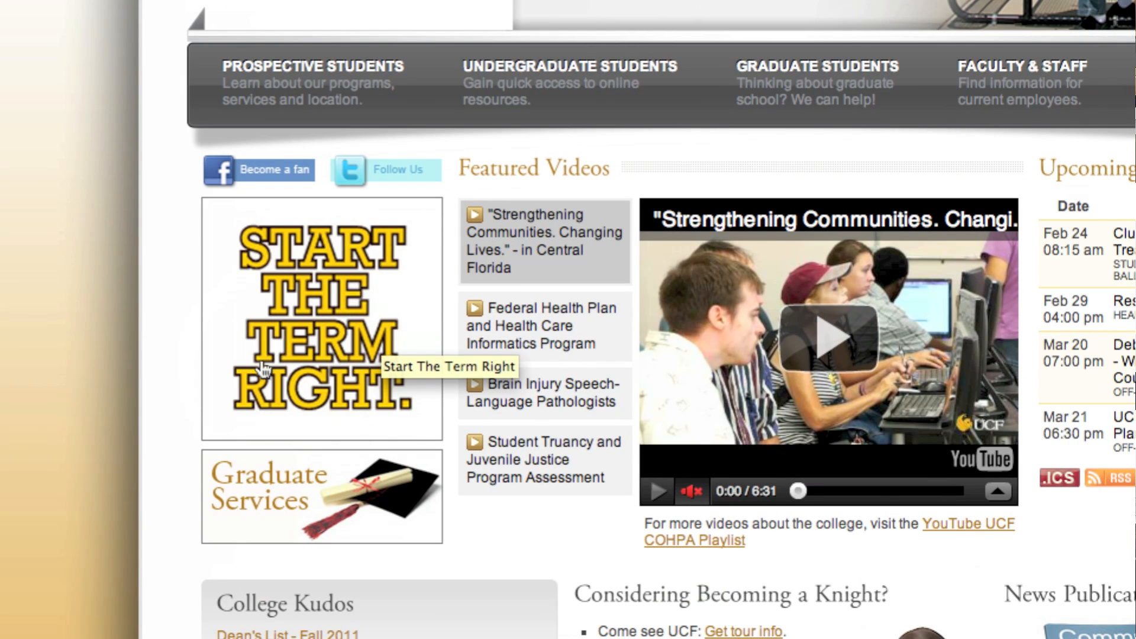
pyautogui.moveTo(239, 352)
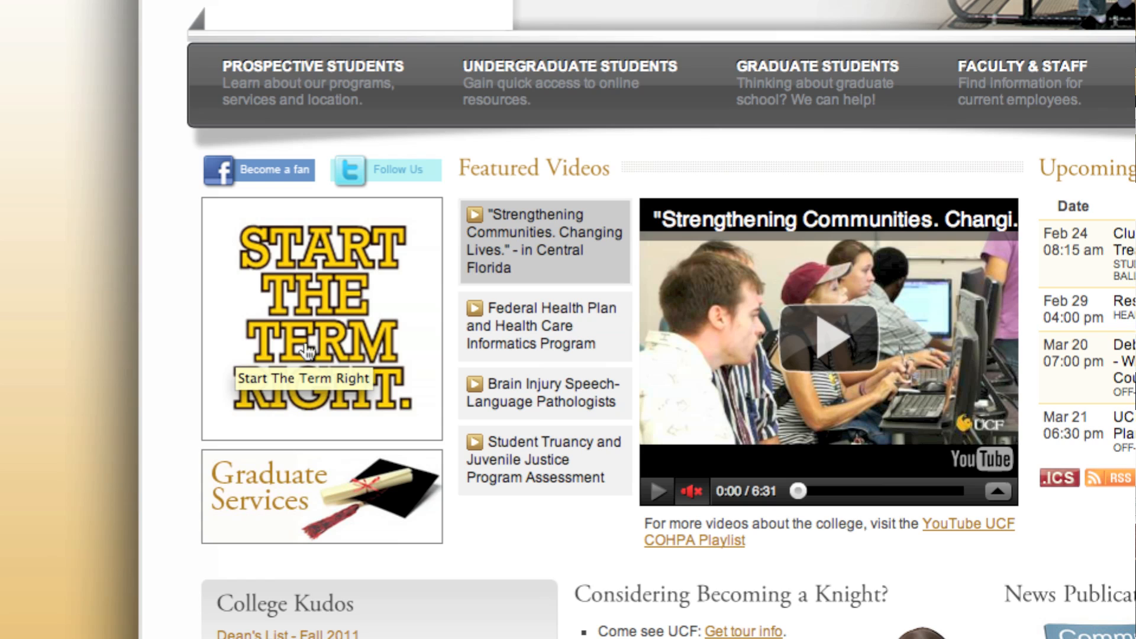
pyautogui.moveTo(260, 382)
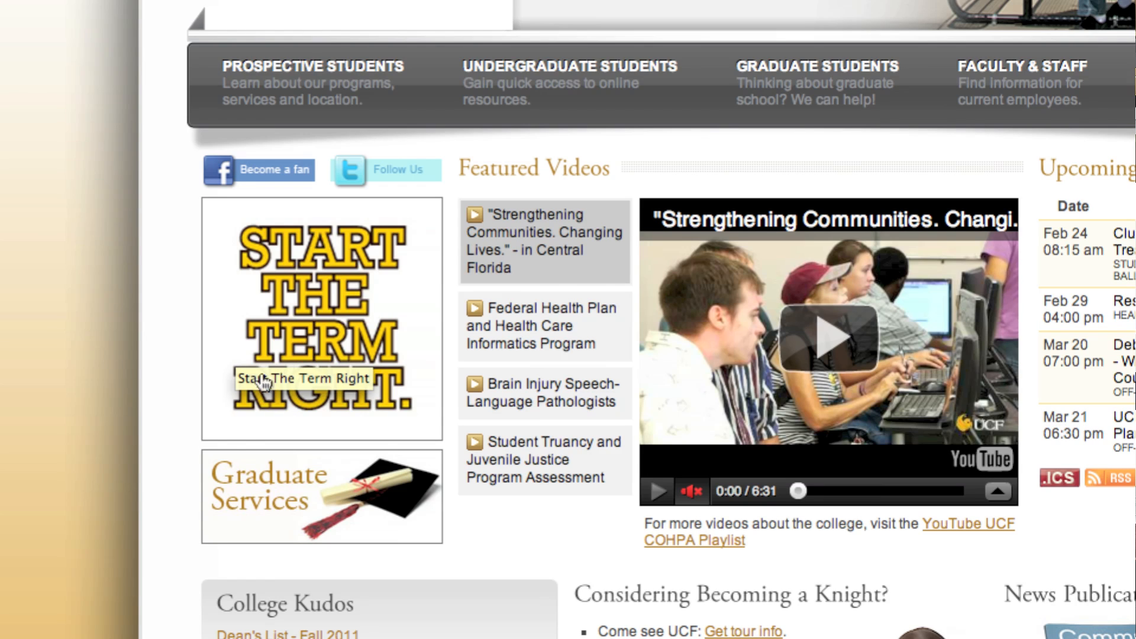
pyautogui.moveTo(240, 341)
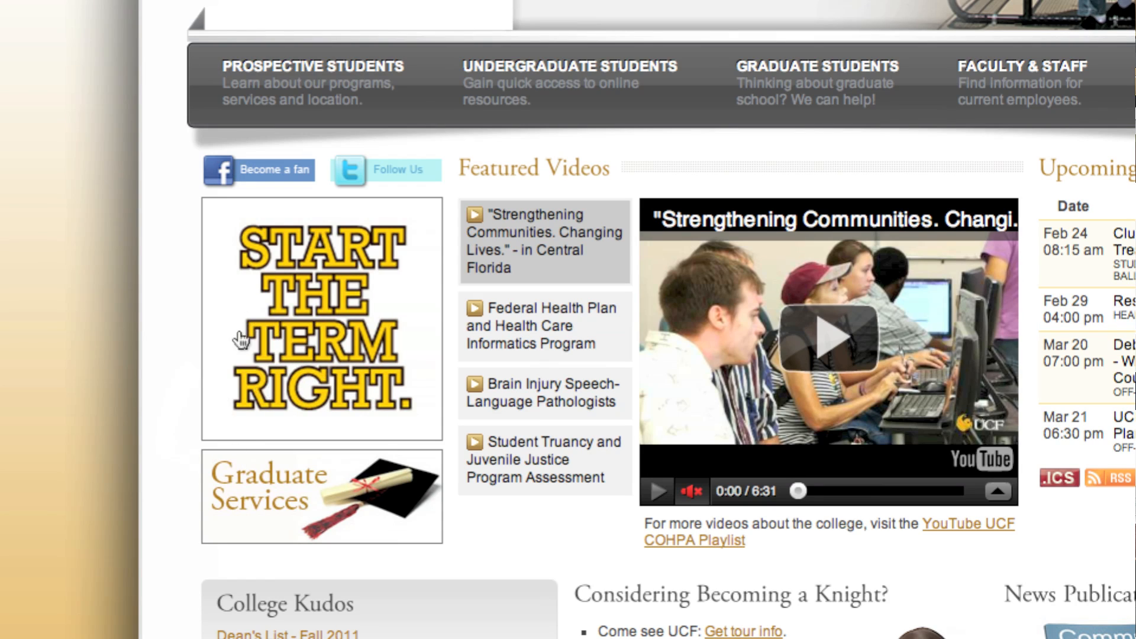
pyautogui.moveTo(304, 352)
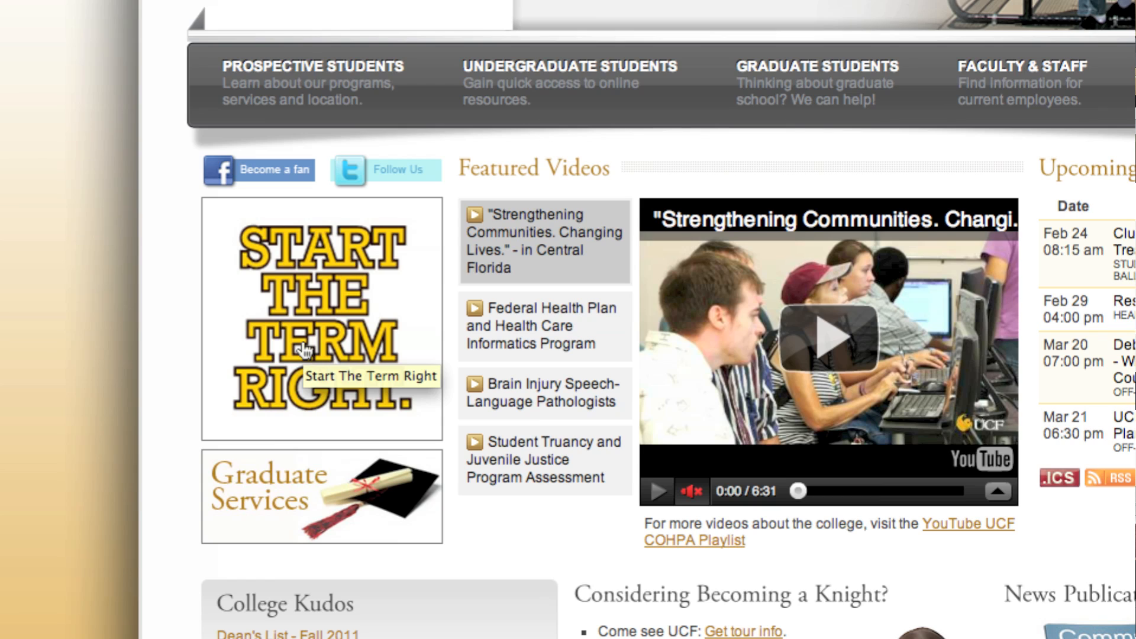
pyautogui.moveTo(300, 355)
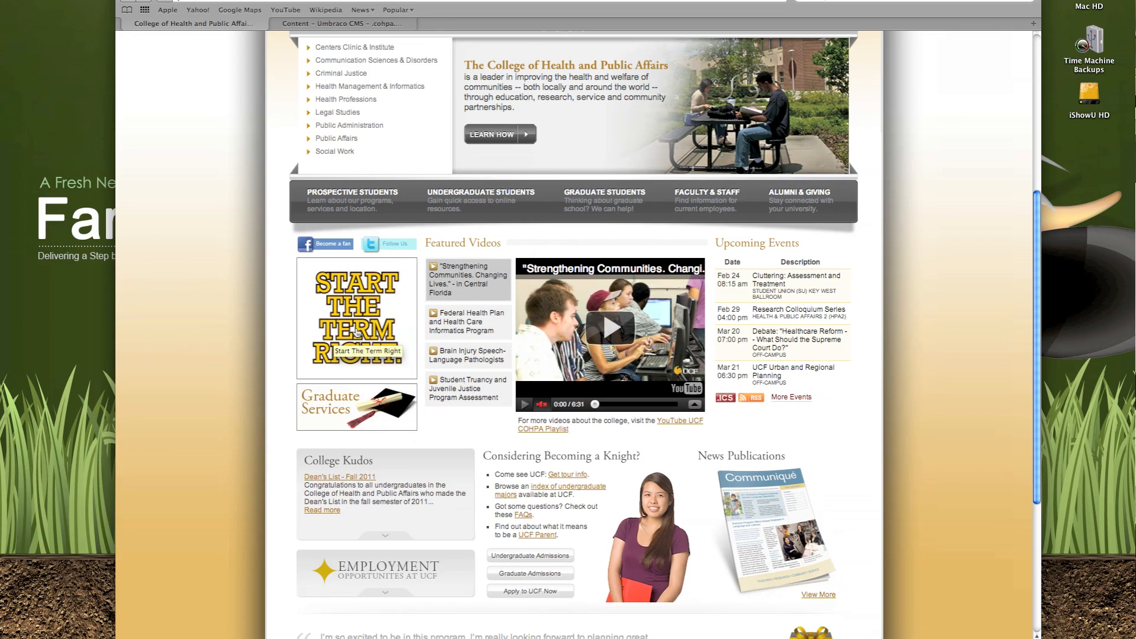
pyautogui.click(338, 24)
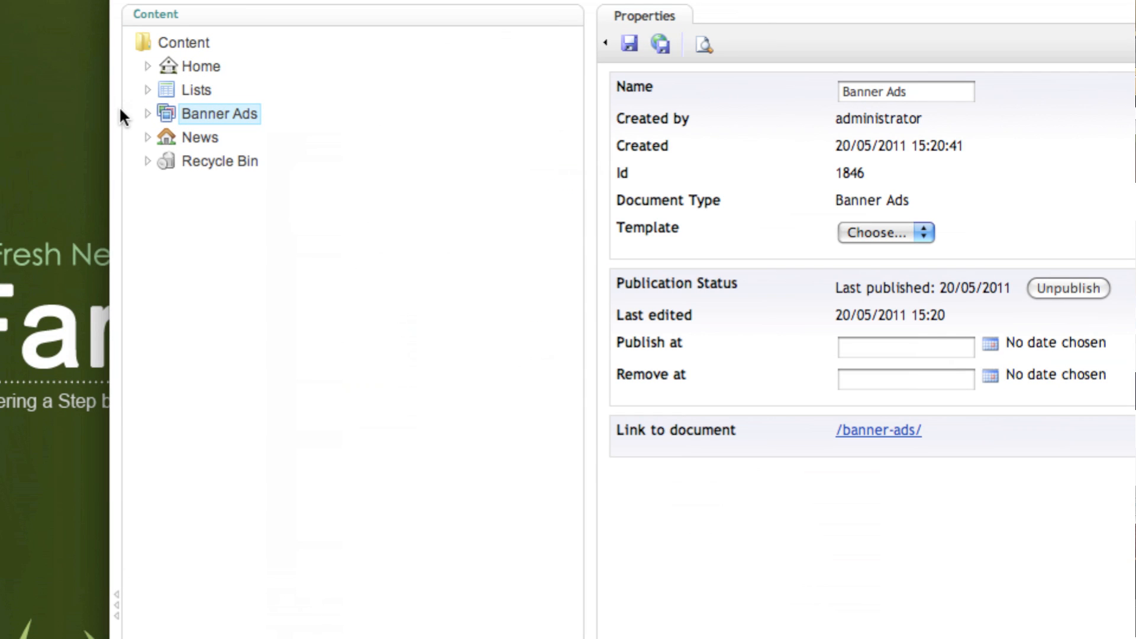
pyautogui.moveTo(191, 167)
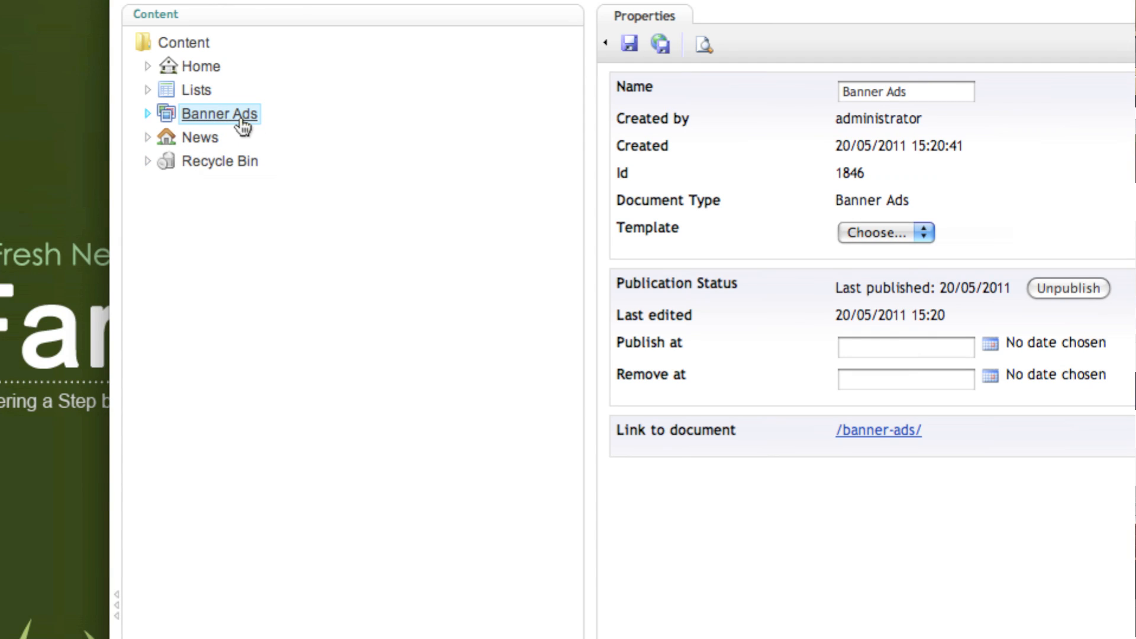
pyautogui.moveTo(149, 120)
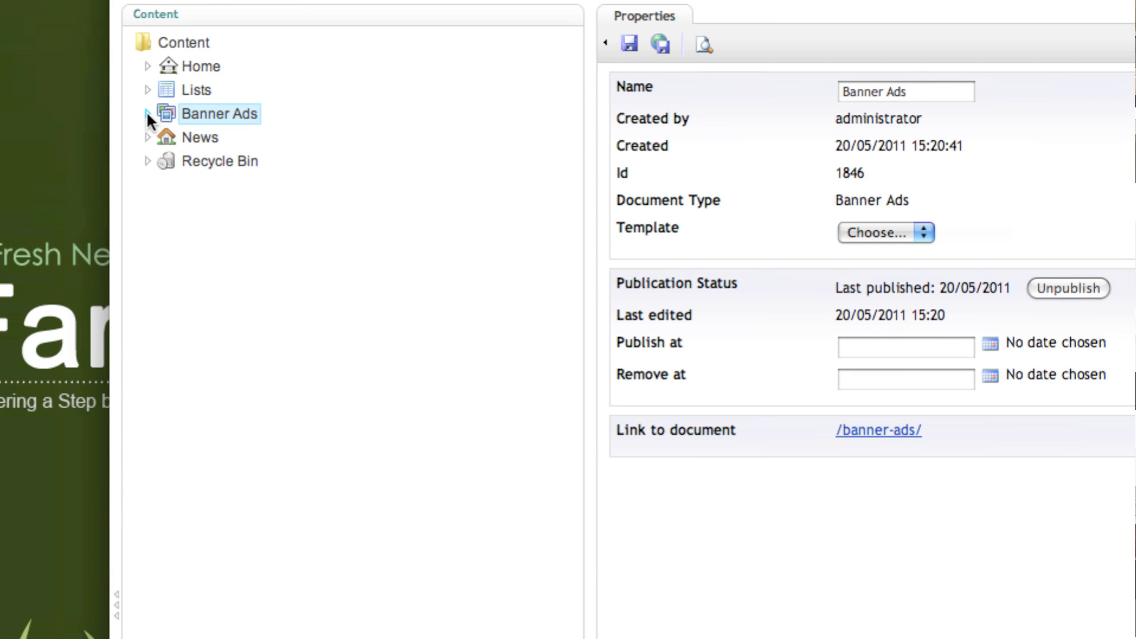
# Expand Banner Ads and COHPA Home Large to list Undergraduate Advising and Start Off Right.
pyautogui.click(147, 114)
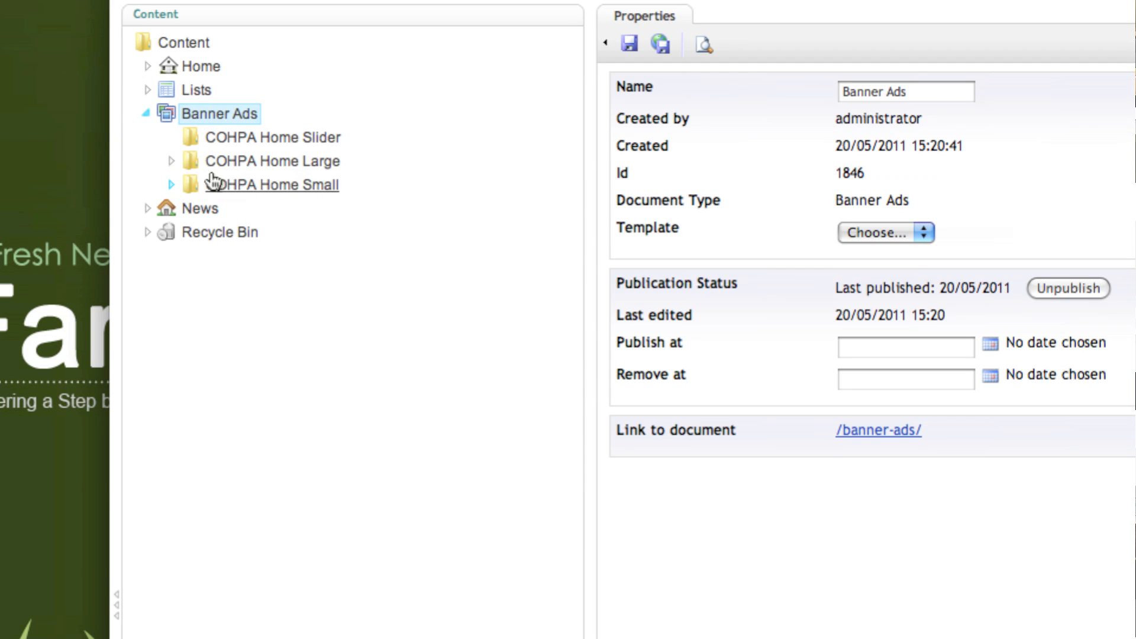
pyautogui.click(171, 160)
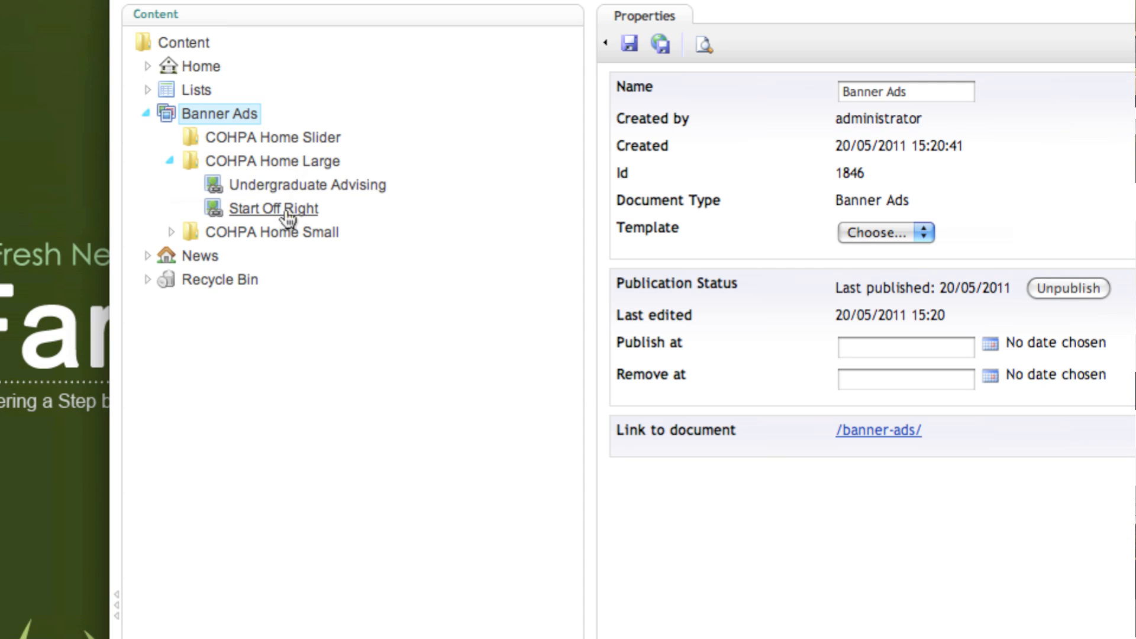
# Open Start Off Right's Banner Image settings and highlight its URL and description text.
pyautogui.click(273, 208)
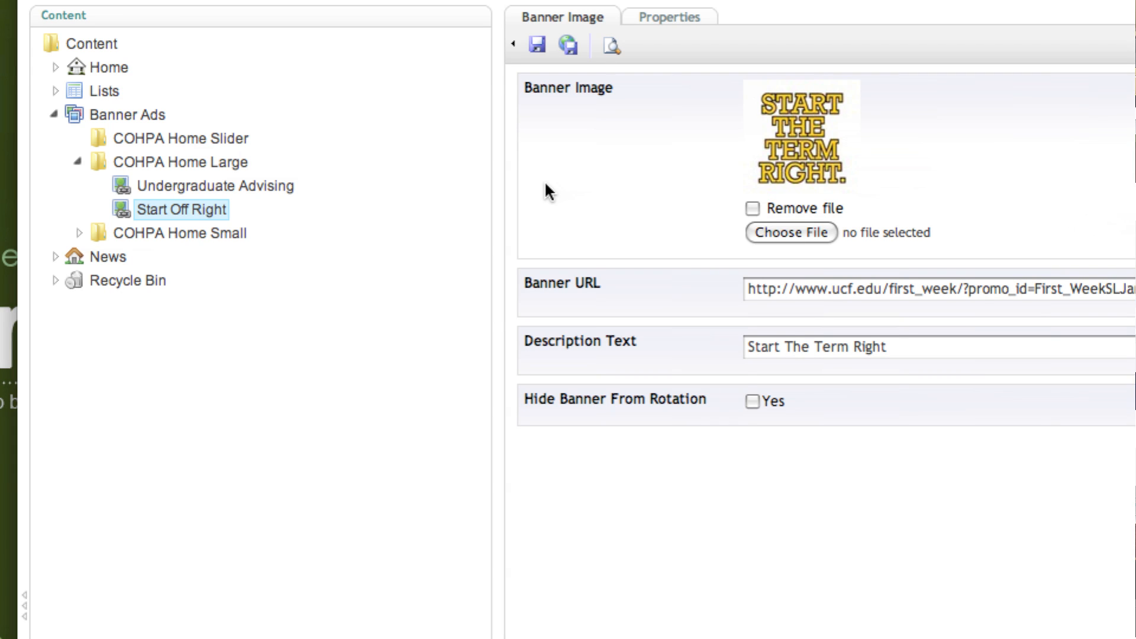
pyautogui.moveTo(660, 202)
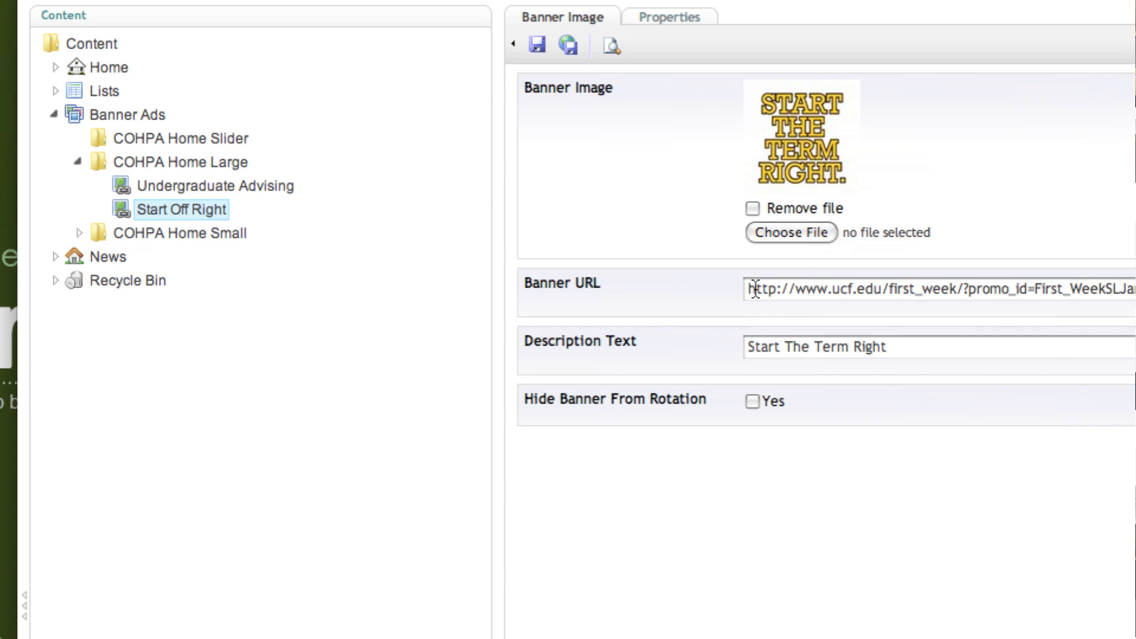
pyautogui.moveTo(753, 291); pyautogui.dragTo(963, 293)
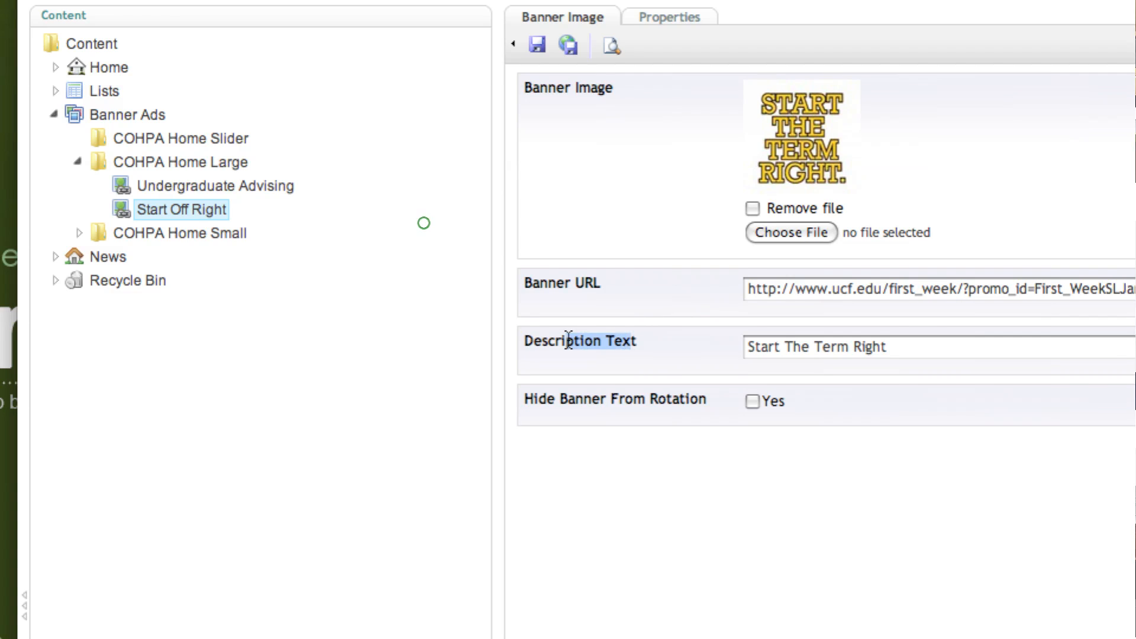
pyautogui.tripleClick(818, 347)
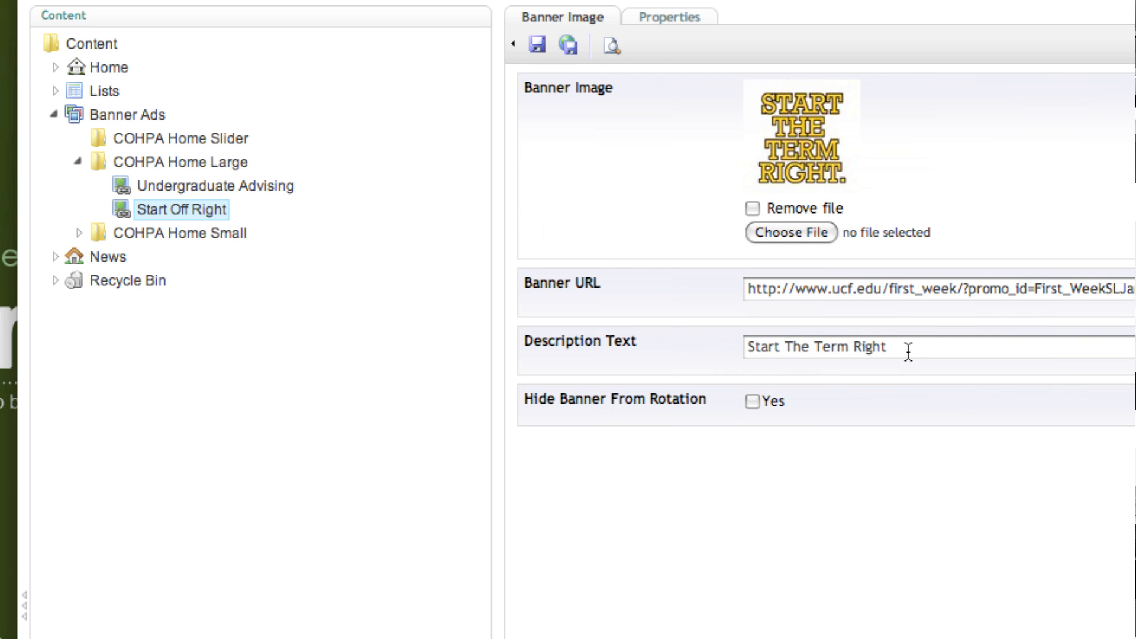
pyautogui.moveTo(556, 396)
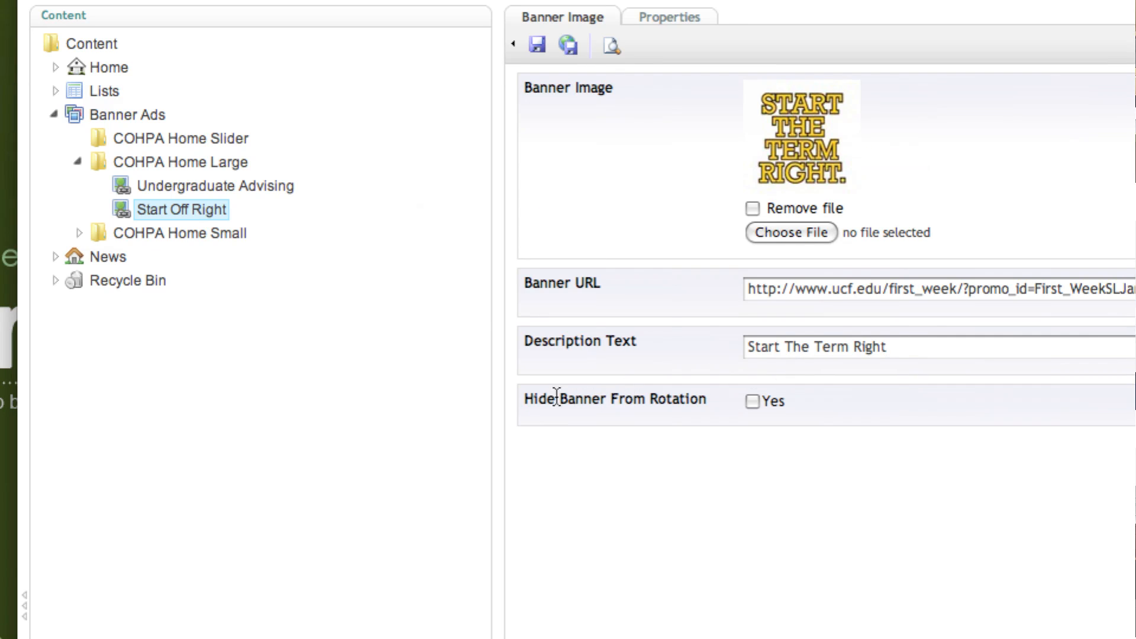
pyautogui.moveTo(654, 401)
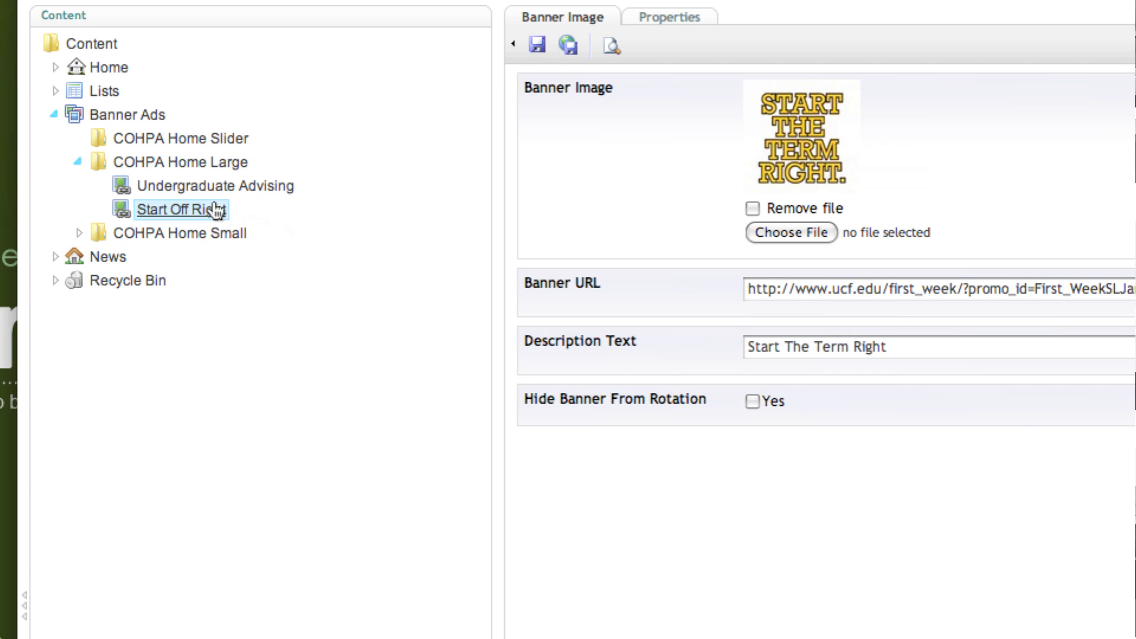
pyautogui.moveTo(224, 213)
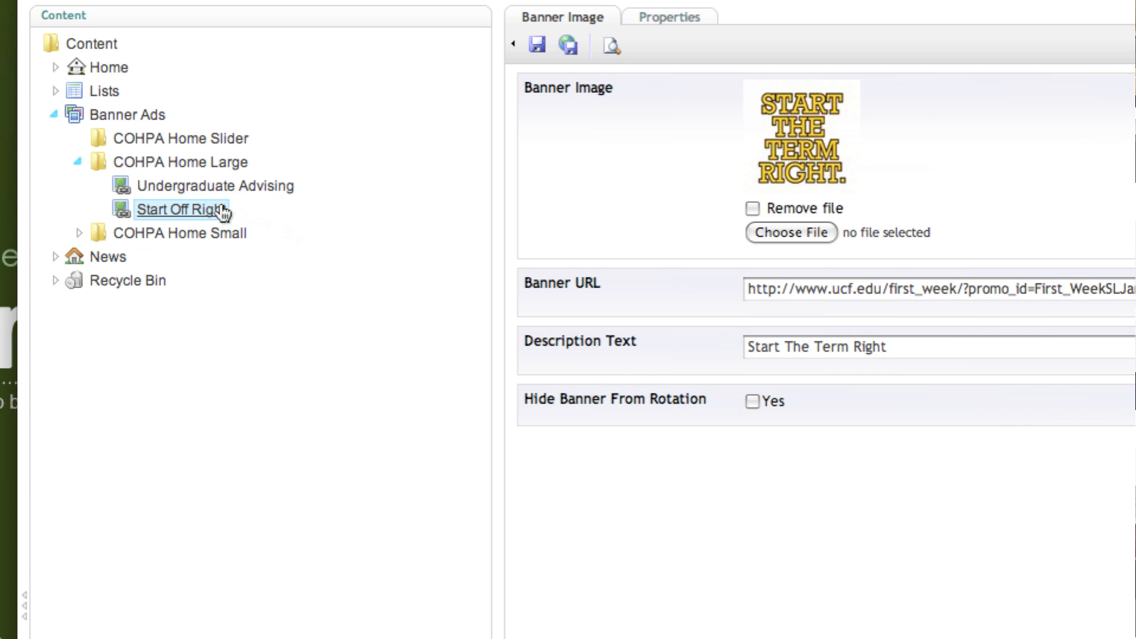
pyautogui.moveTo(208, 190)
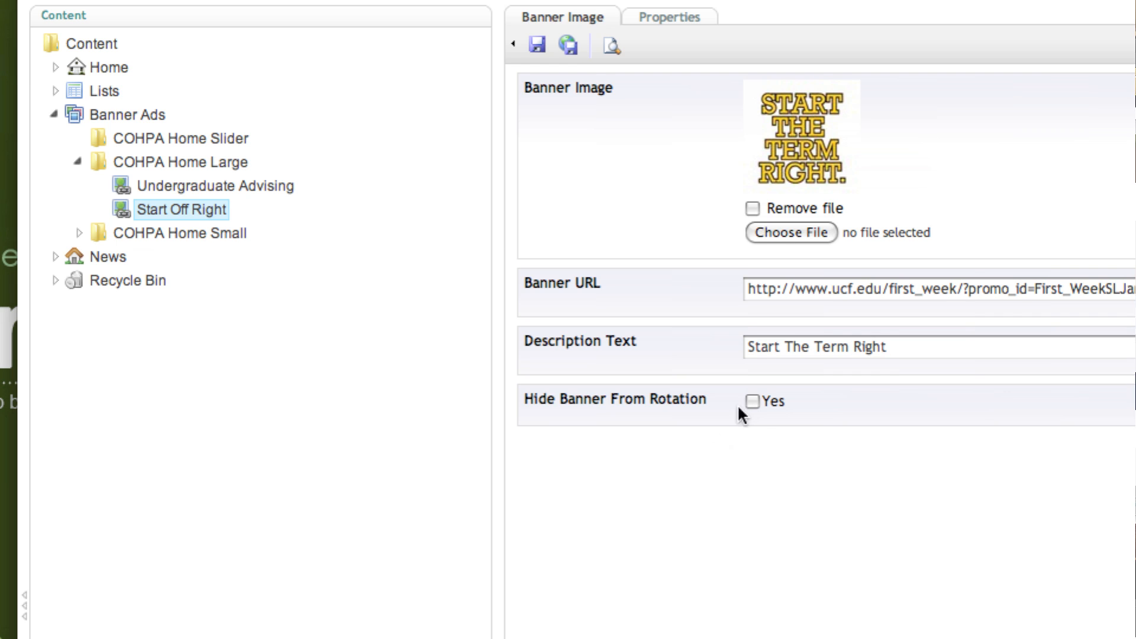
pyautogui.moveTo(759, 421)
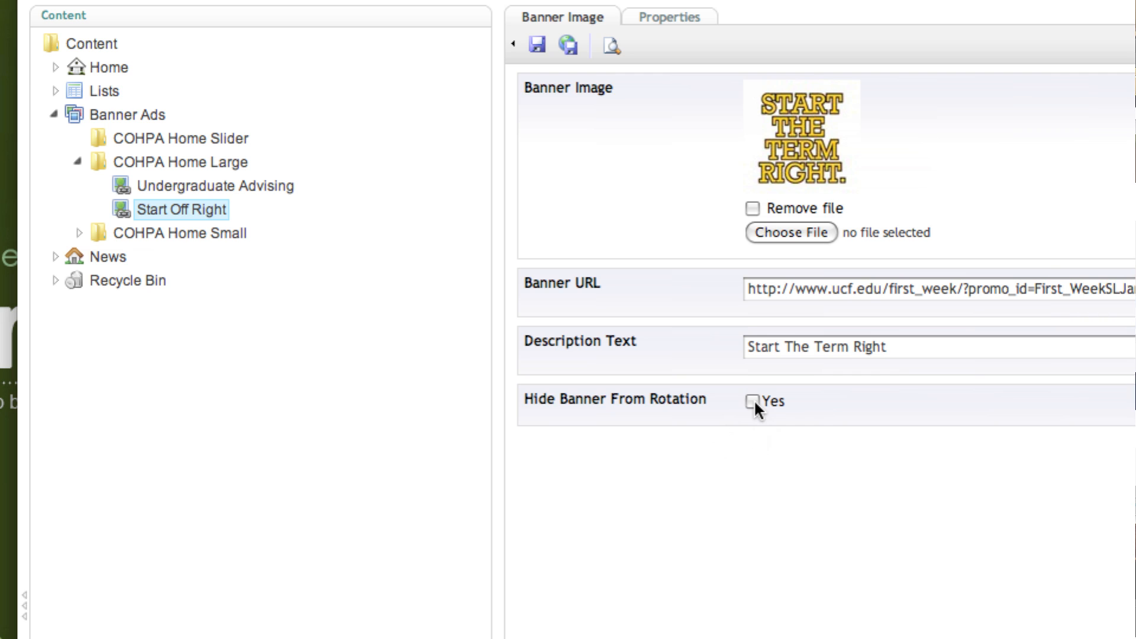
# Tick Hide Banner From Rotation 'Yes' for Start Off Right, then select Undergraduate Advising.
pyautogui.click(752, 401)
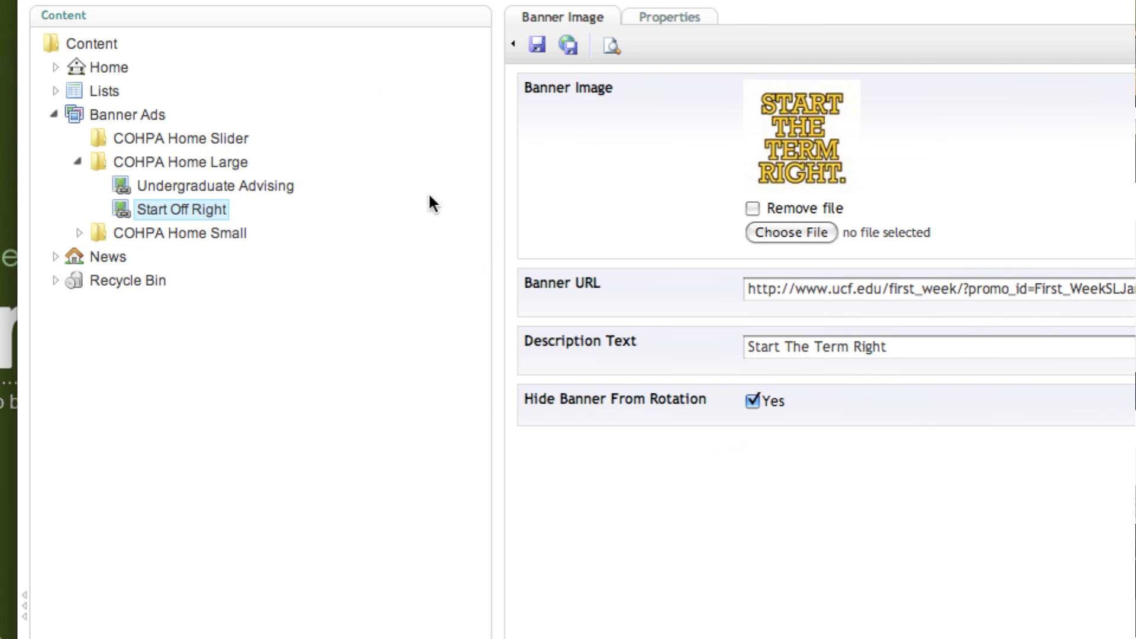
pyautogui.click(214, 186)
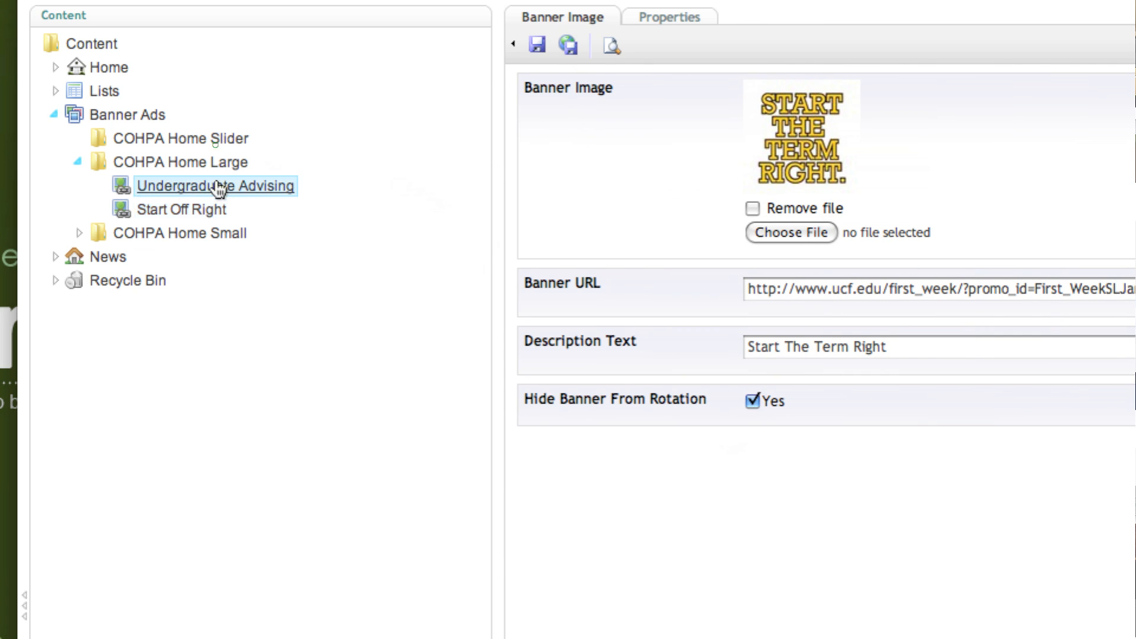
pyautogui.click(215, 185)
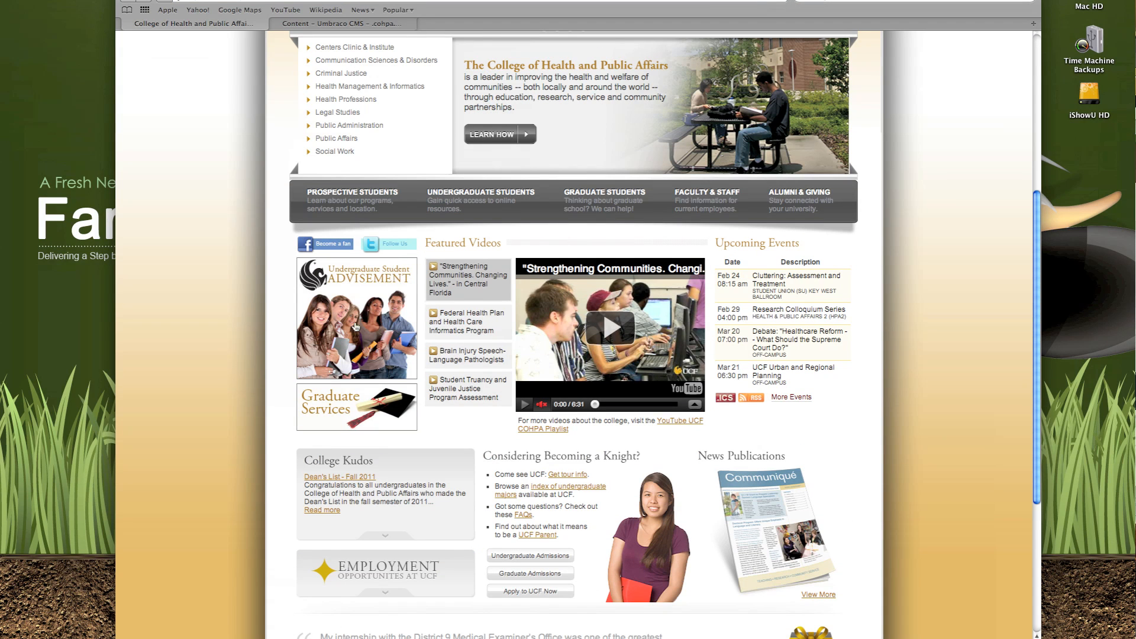
pyautogui.moveTo(347, 317)
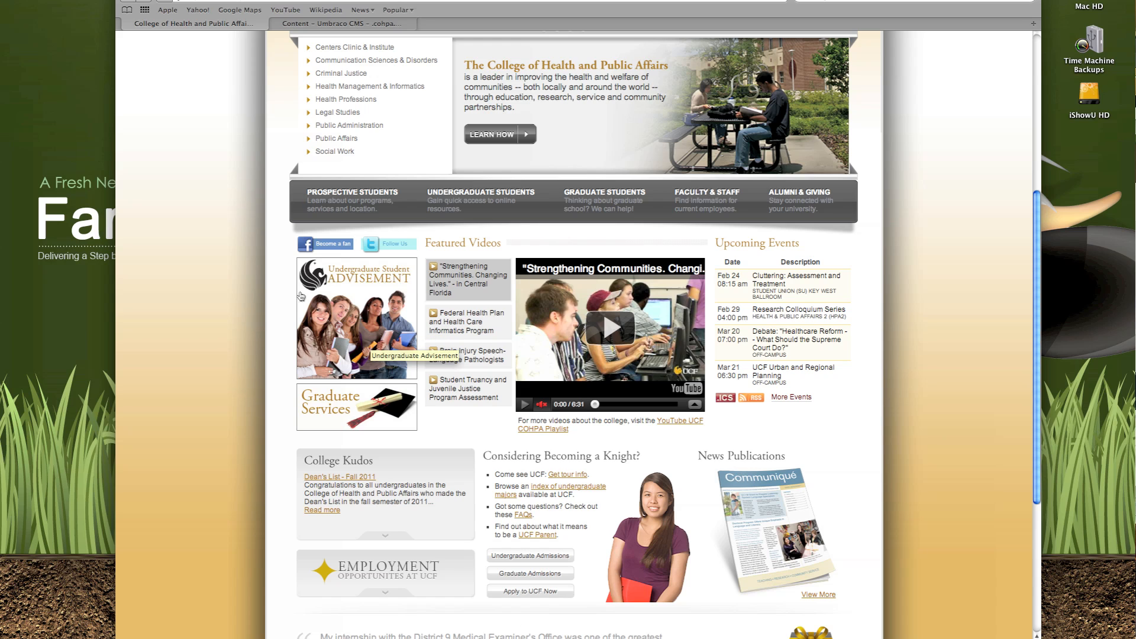
pyautogui.moveTo(1050, 225)
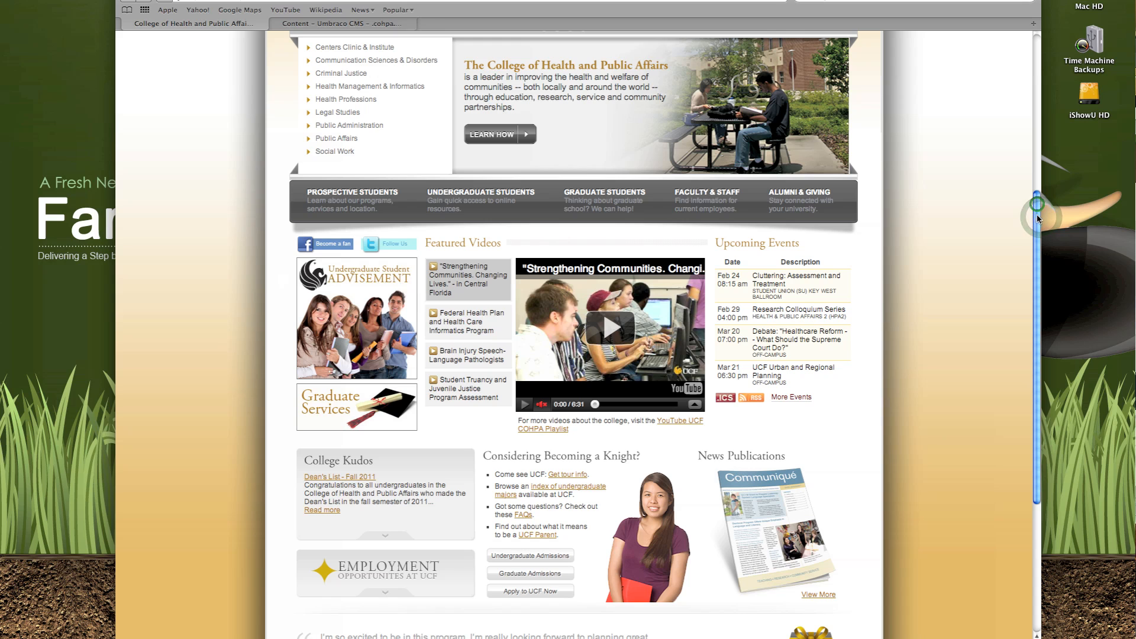
# Scroll the COHPA homepage back up to the rotating banner now showing Undergraduate Student Advisement.
pyautogui.scroll(3)
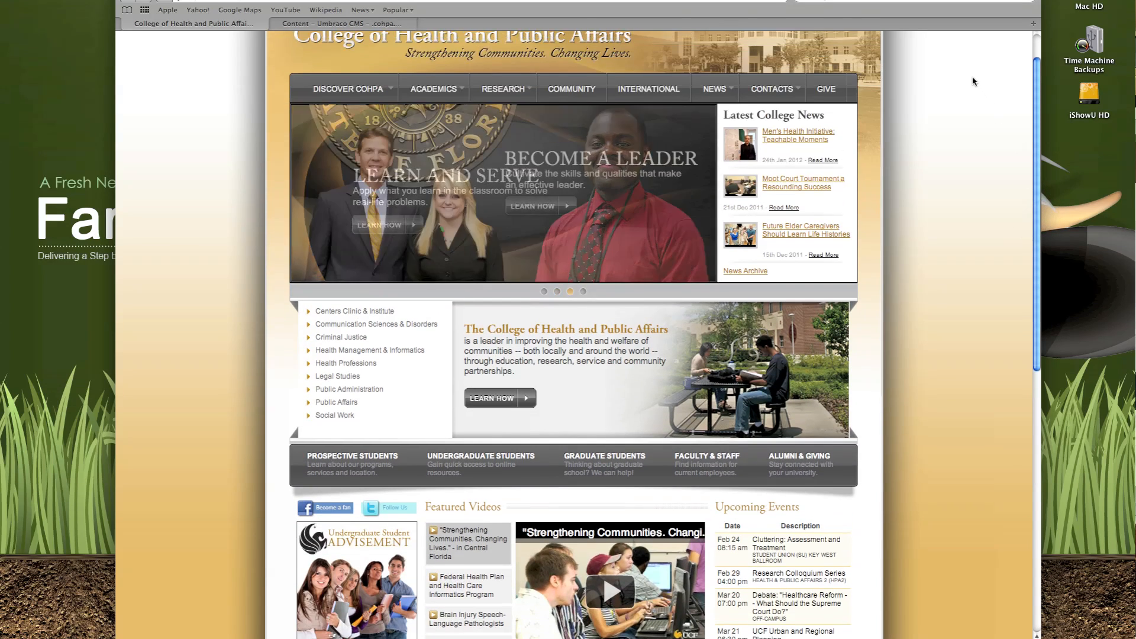